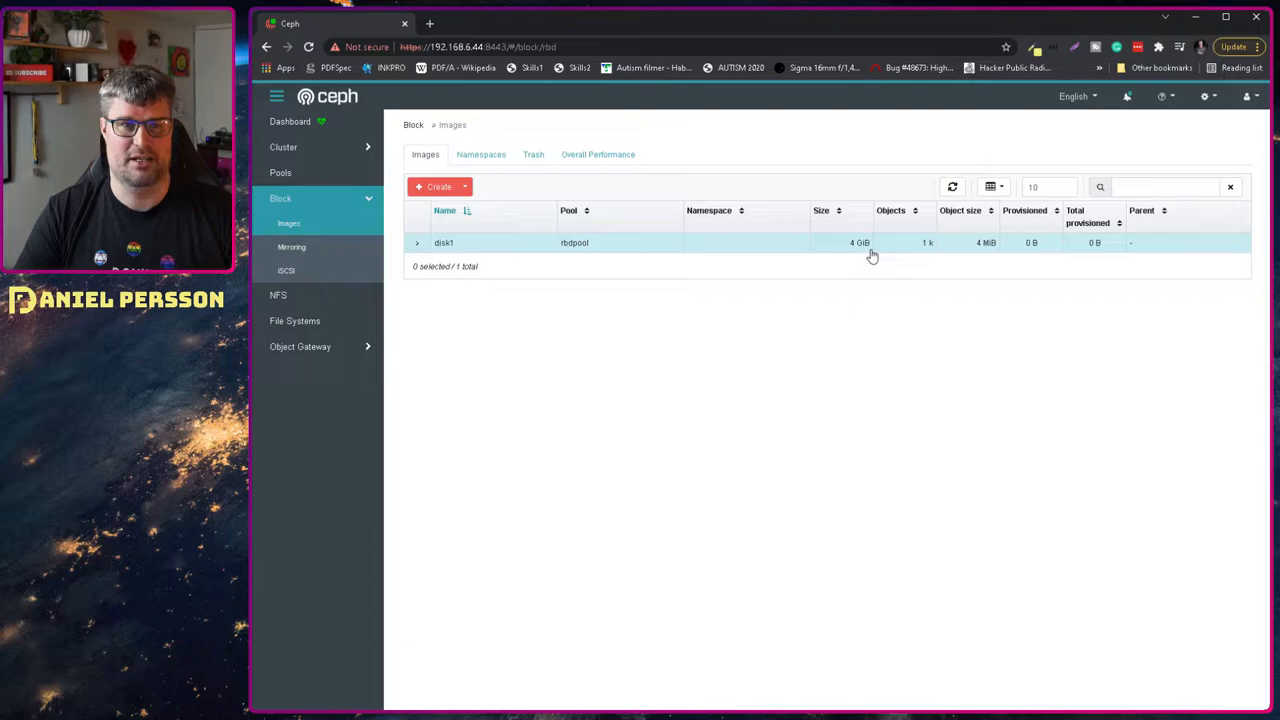
- Format /dev/rbd/rbdpool/disk1 as ext4 with sudo mkfs.ext4 -m0 in the SSH terminal
left_click(286, 270)
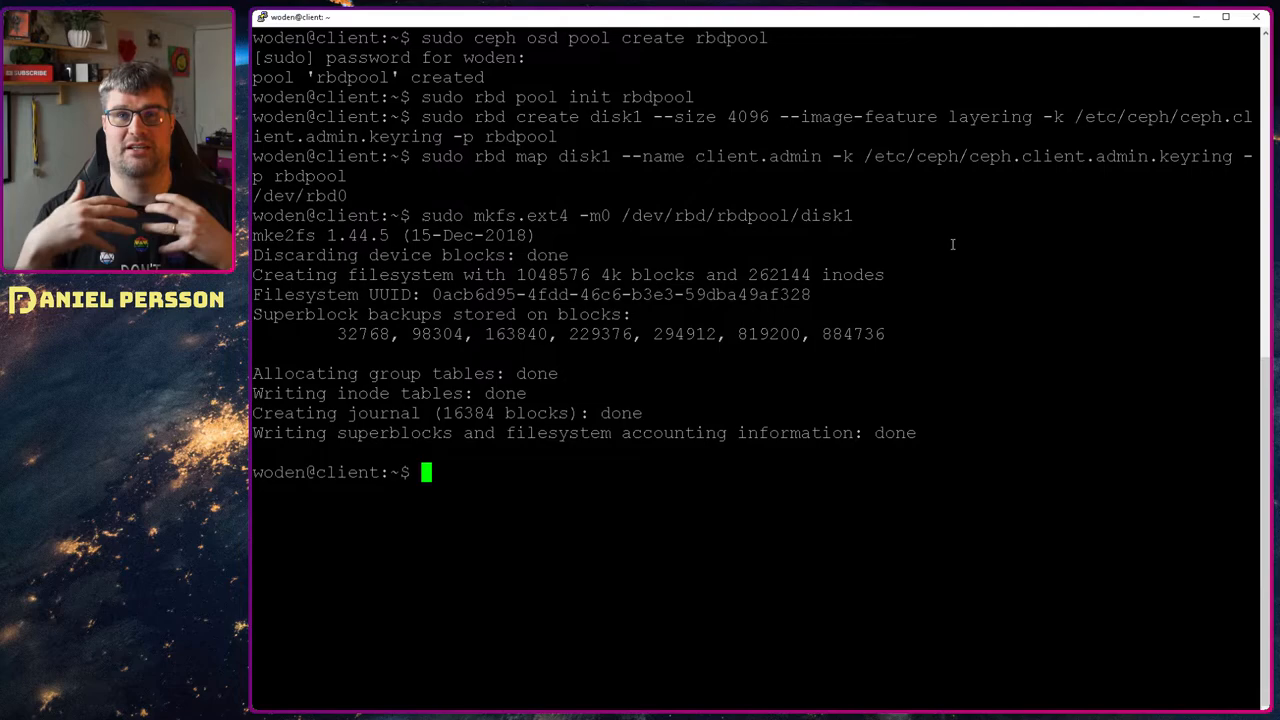
- Begin changing directory into /mnt/ with cd /mnt/ after mounting disk1
type("cd /mnt/")
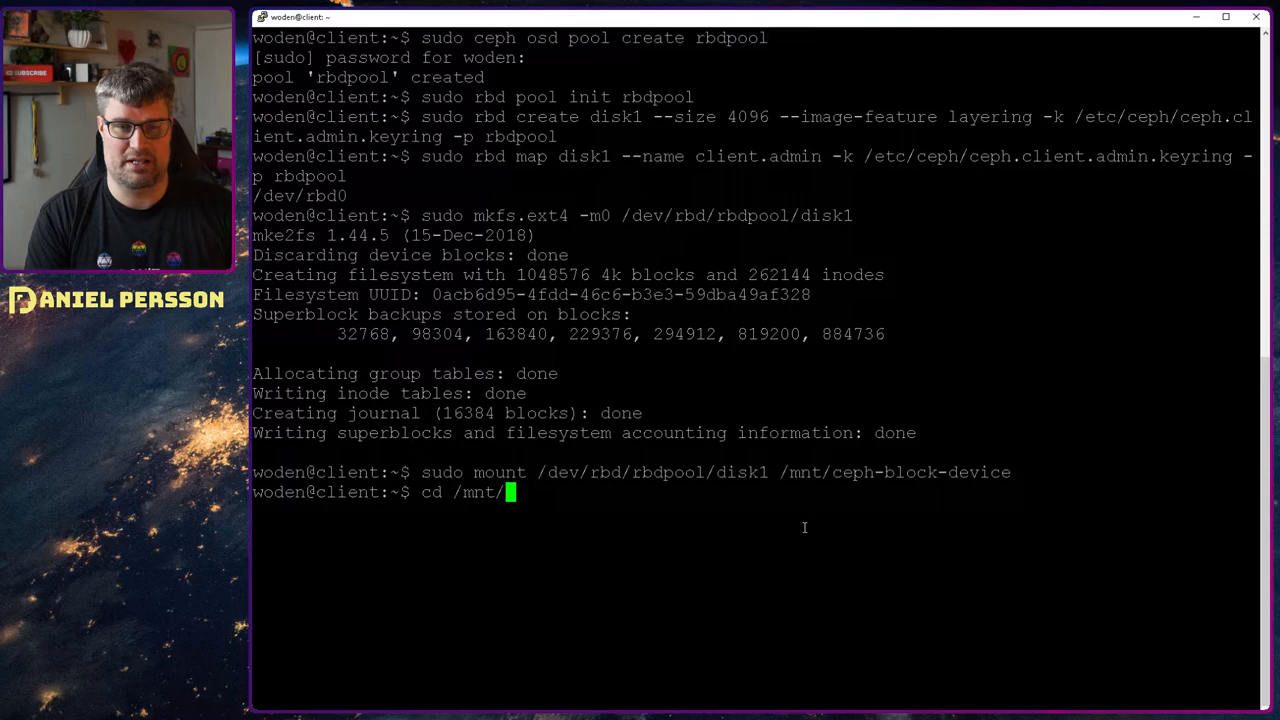